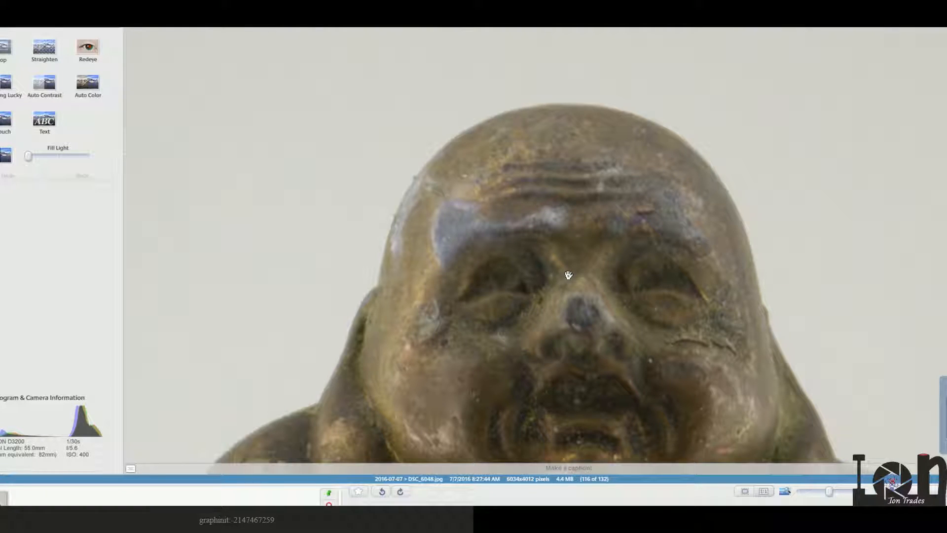
{"action": "mouse_move", "coordinate": [563, 273]}
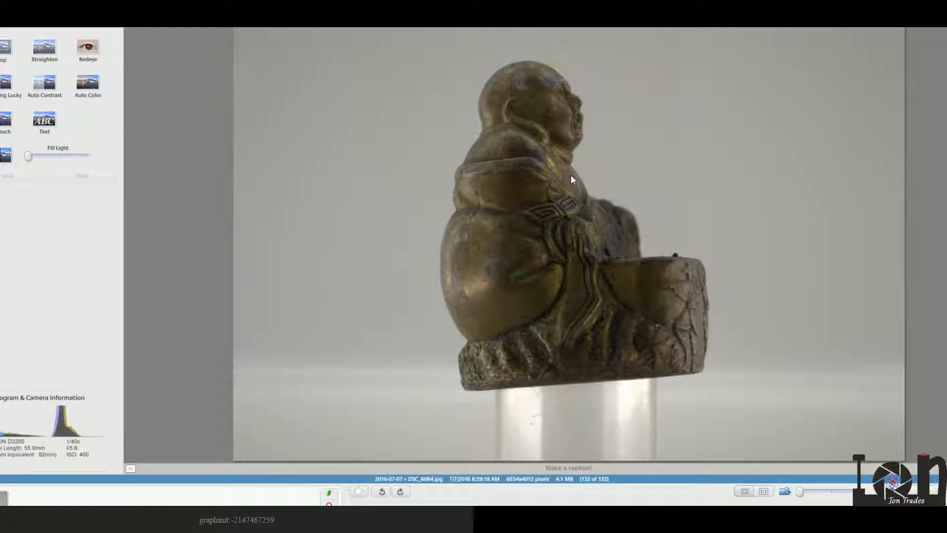
Step through the Buddha photos in Picasa to reach the rear view, photo 34 of 132.
{"action": "key", "text": "Left"}
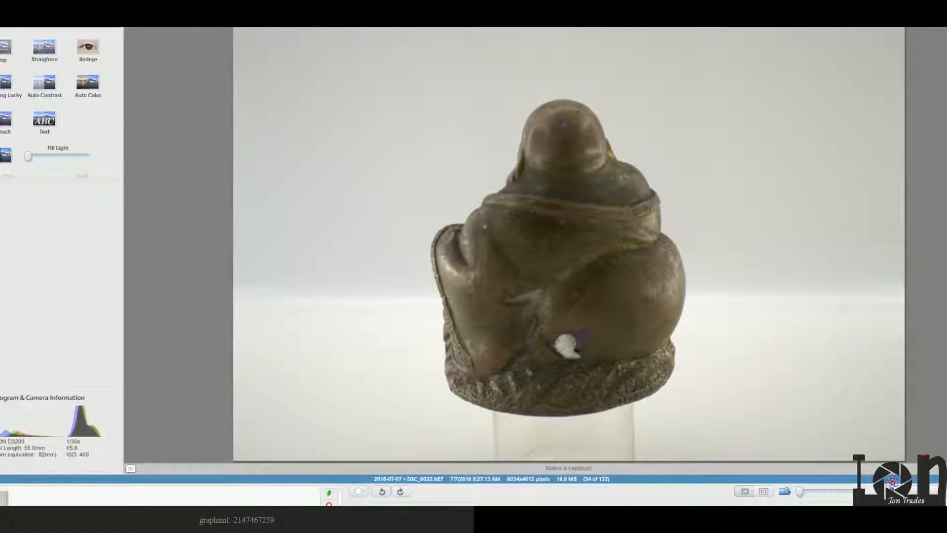
{"action": "left_click", "coordinate": [6, 519]}
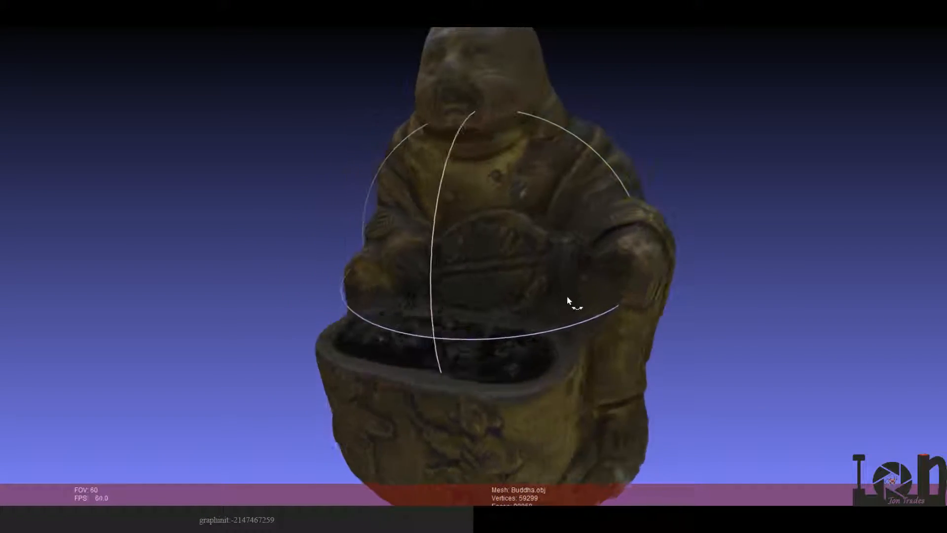
{"action": "left_click_drag", "start_coordinate": [571, 302], "coordinate": [348, 308]}
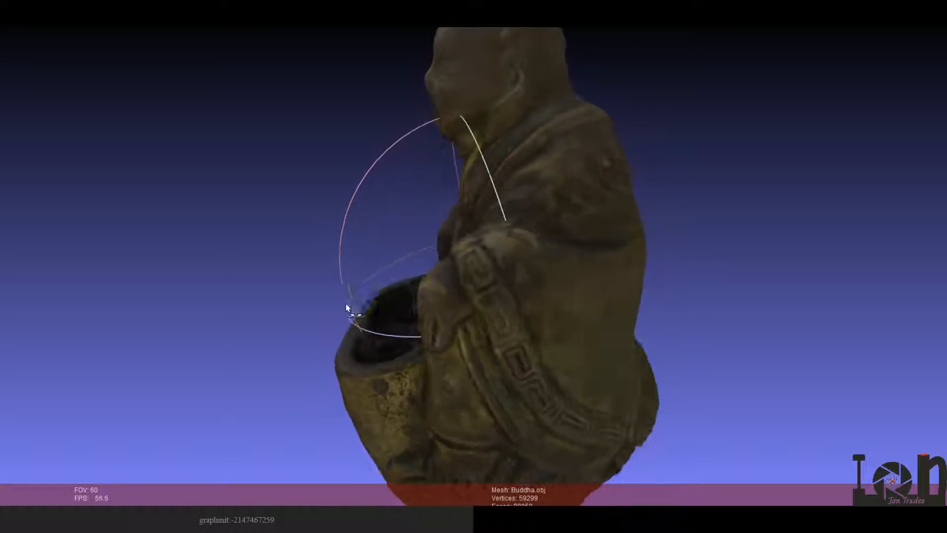
{"action": "left_click_drag", "start_coordinate": [348, 308], "coordinate": [474, 277]}
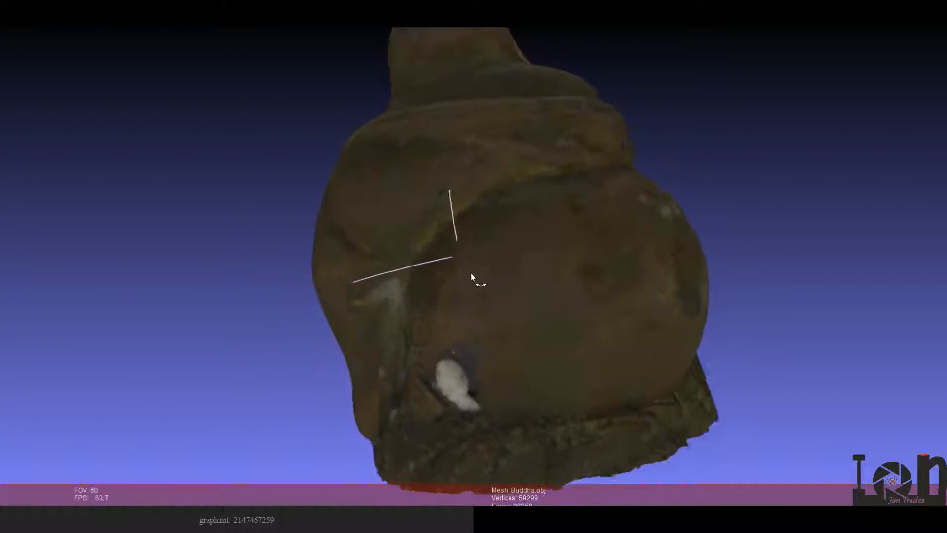
{"action": "left_click_drag", "start_coordinate": [474, 278], "coordinate": [694, 255]}
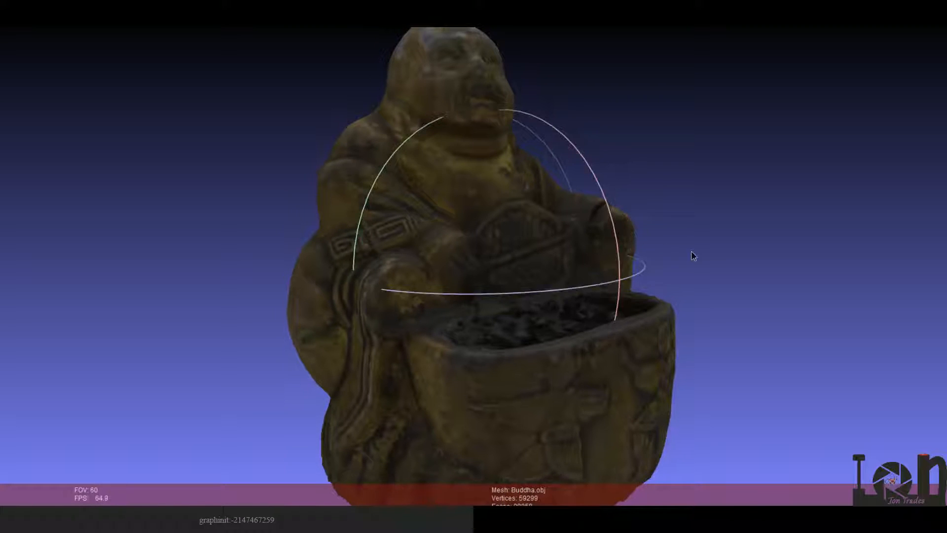
{"action": "left_click_drag", "start_coordinate": [694, 256], "coordinate": [509, 302]}
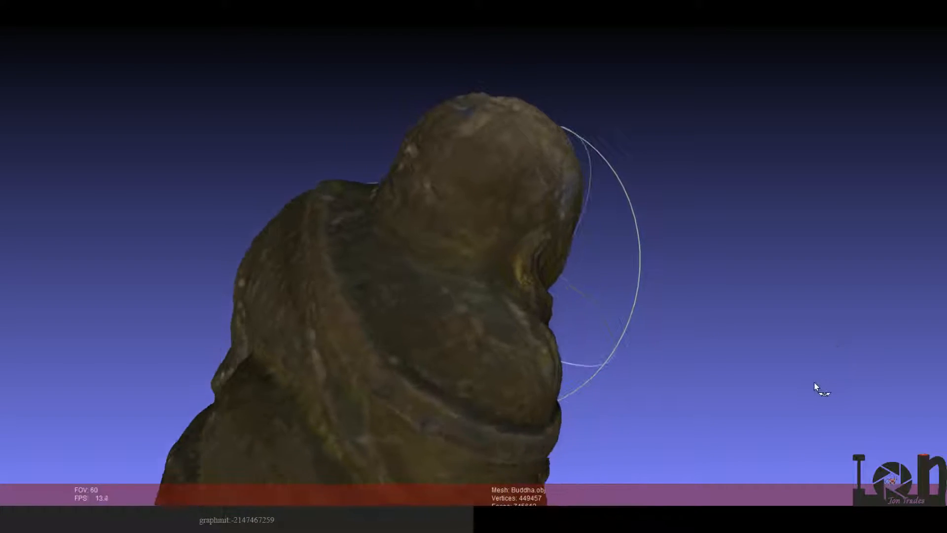
{"action": "left_click_drag", "start_coordinate": [818, 386], "coordinate": [433, 320]}
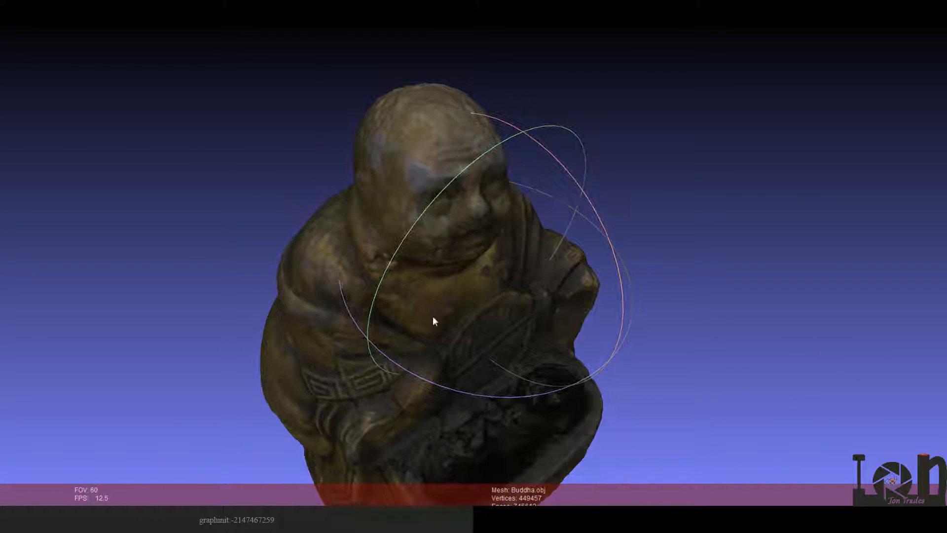
{"action": "left_click_drag", "start_coordinate": [434, 321], "coordinate": [665, 276]}
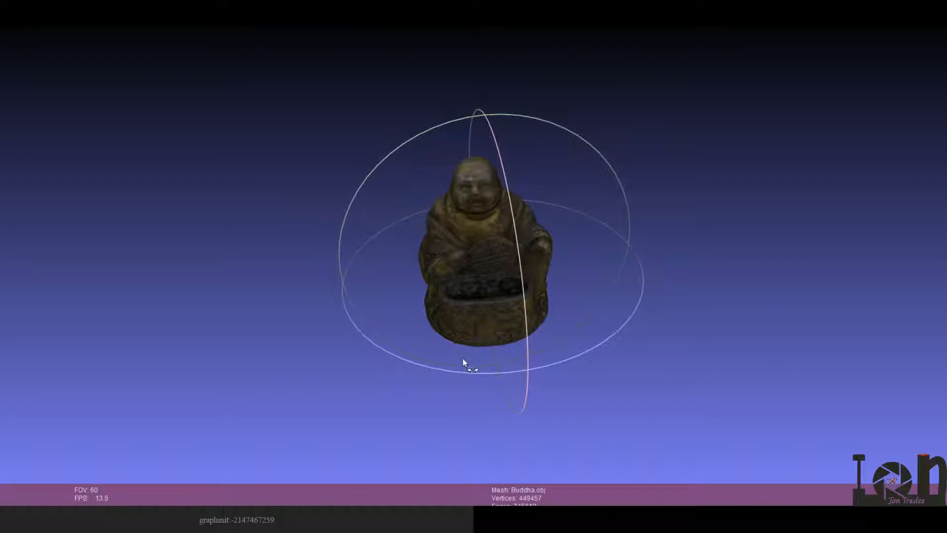
{"action": "left_click_drag", "start_coordinate": [466, 363], "coordinate": [519, 262]}
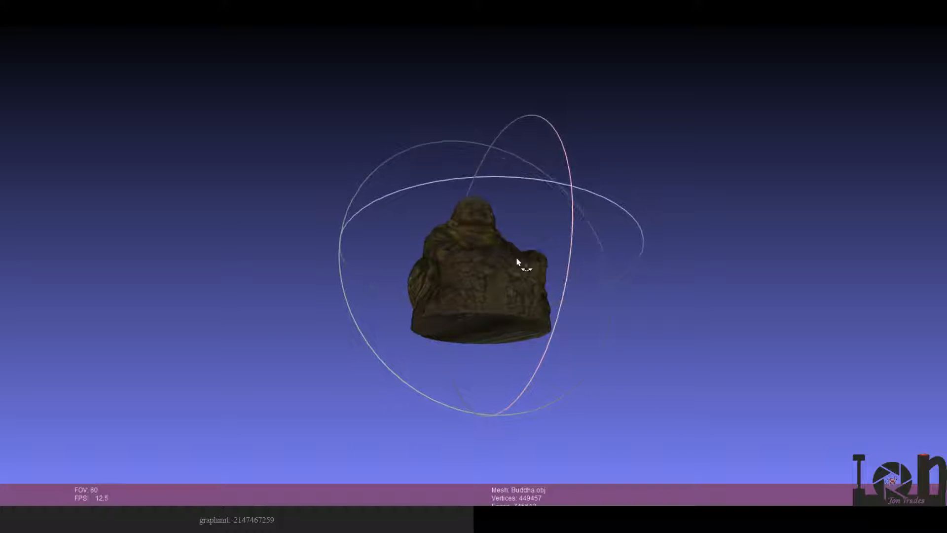
{"action": "left_click_drag", "start_coordinate": [517, 262], "coordinate": [537, 258]}
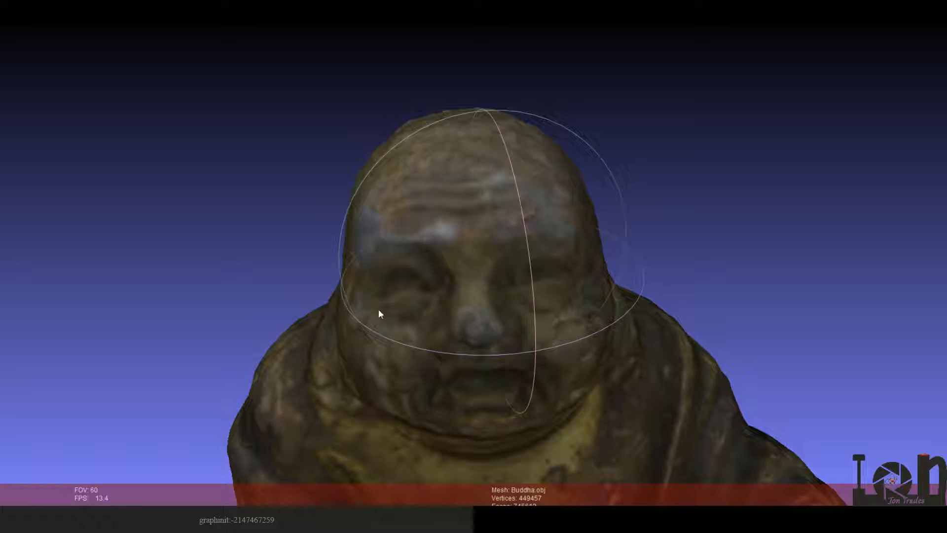
{"action": "left_click_drag", "start_coordinate": [379, 313], "coordinate": [559, 352]}
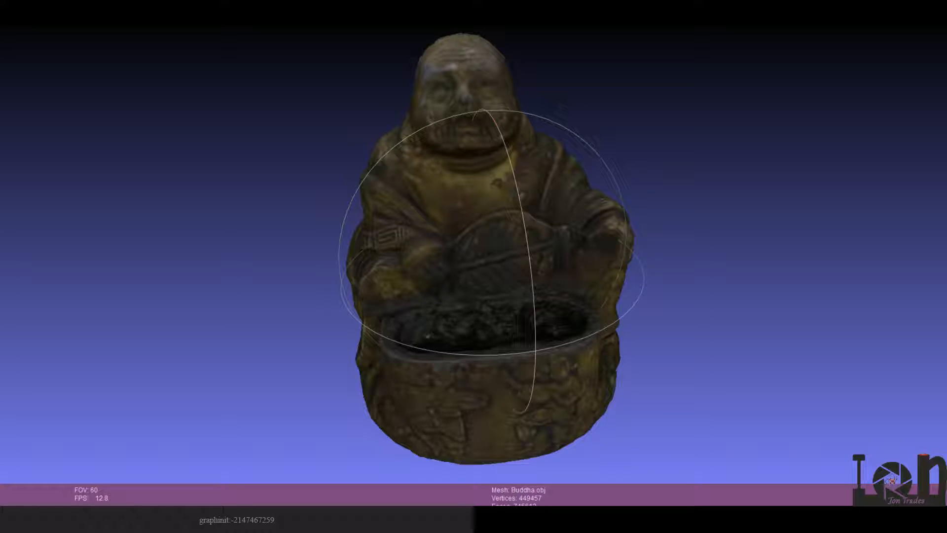
{"action": "left_click_drag", "start_coordinate": [495, 242], "coordinate": [477, 242]}
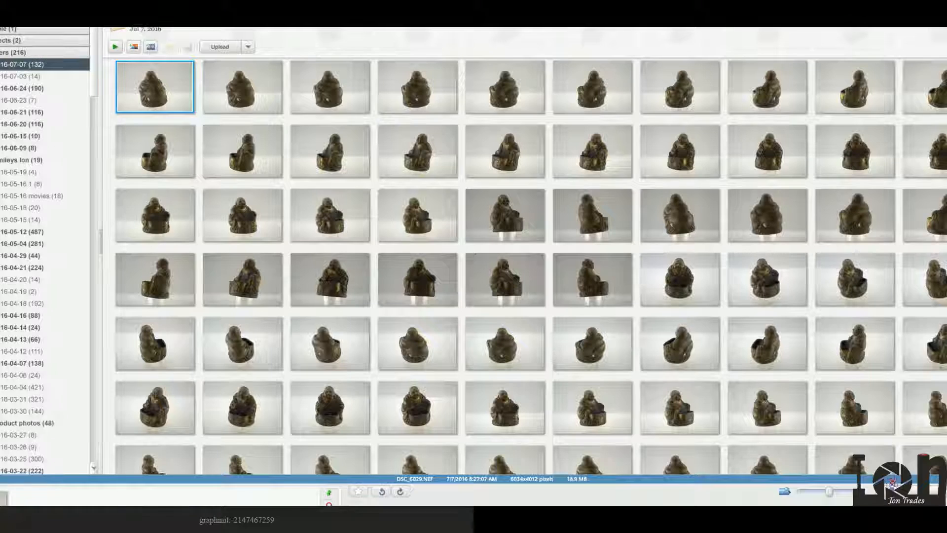
Open one Buddha photo full-size from the 2016-07-07 thumbnail grid.
{"action": "double_click", "coordinate": [505, 216]}
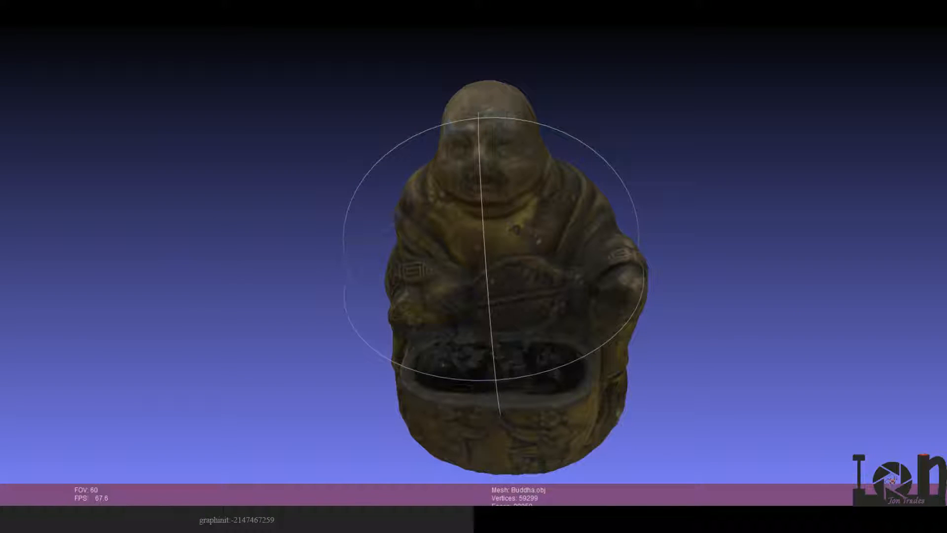
Orbit the 29,804-vertex Buddha mesh to inspect its underside, back, bowl, base and sides.
{"action": "left_click_drag", "start_coordinate": [490, 241], "coordinate": [546, 384]}
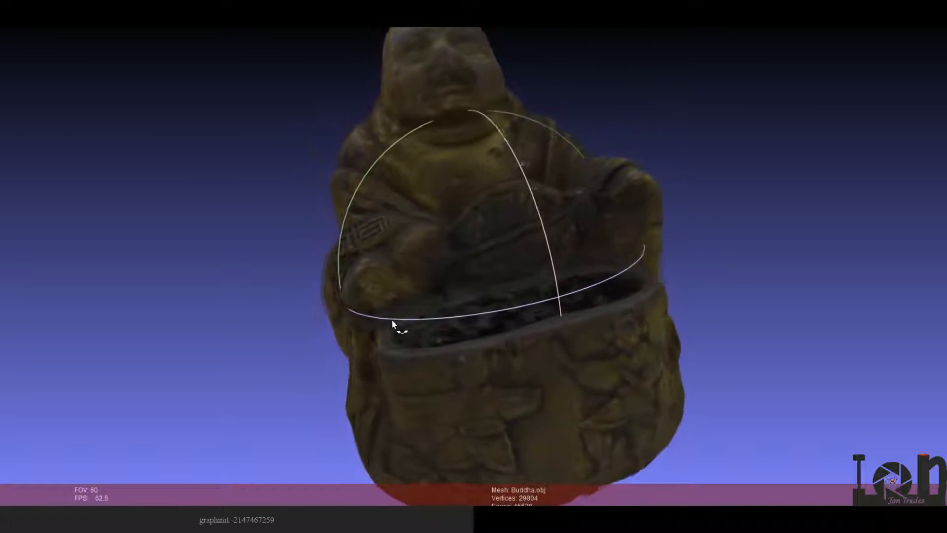
{"action": "left_click_drag", "start_coordinate": [395, 326], "coordinate": [707, 123]}
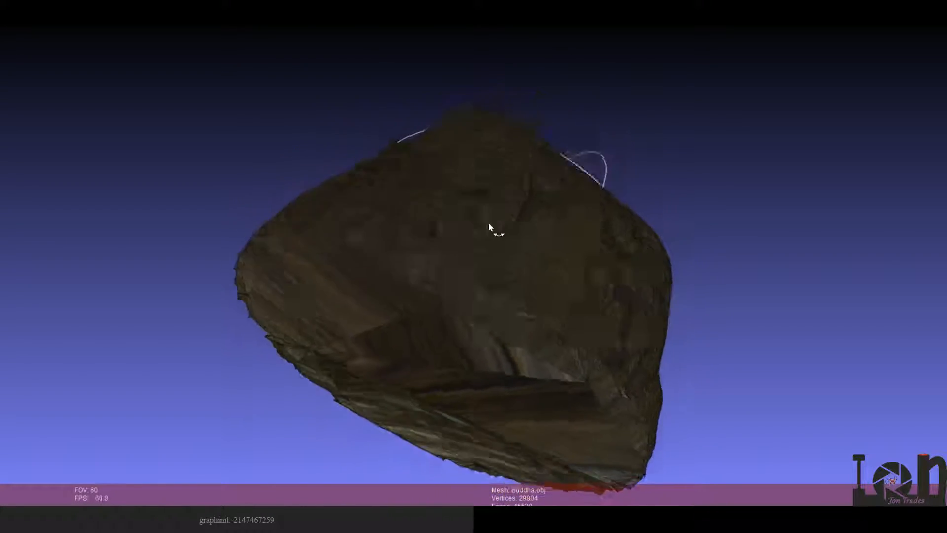
{"action": "left_click_drag", "start_coordinate": [489, 228], "coordinate": [589, 384]}
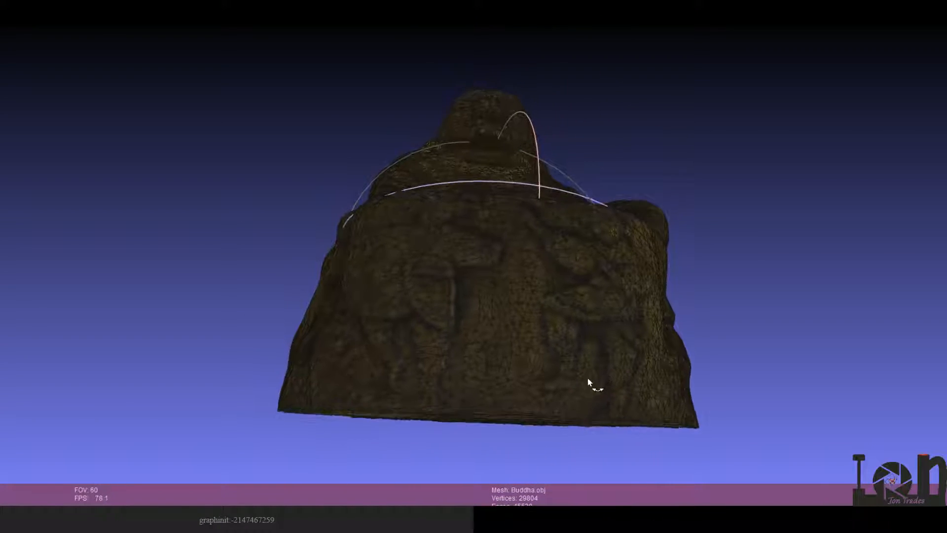
{"action": "left_click_drag", "start_coordinate": [589, 384], "coordinate": [568, 339]}
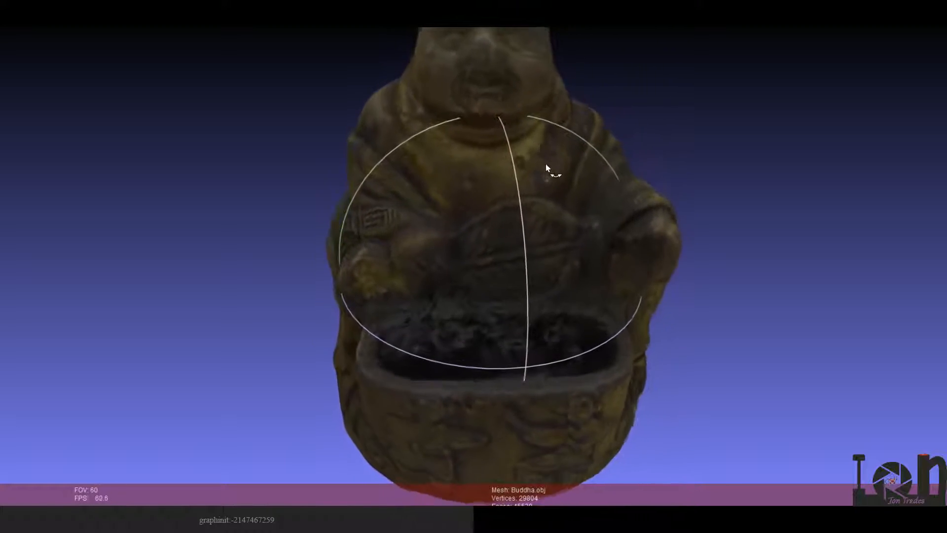
{"action": "left_click_drag", "start_coordinate": [546, 167], "coordinate": [603, 142]}
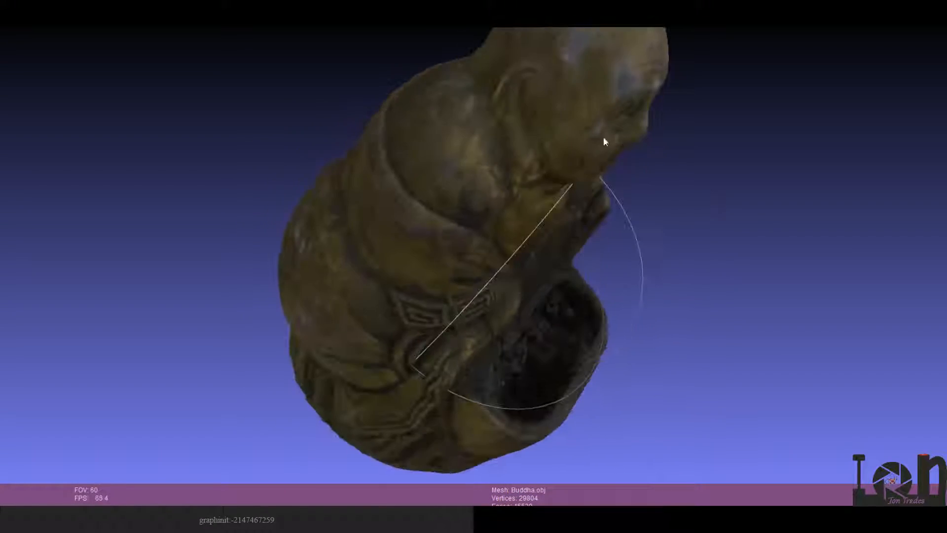
{"action": "left_click_drag", "start_coordinate": [604, 142], "coordinate": [553, 360]}
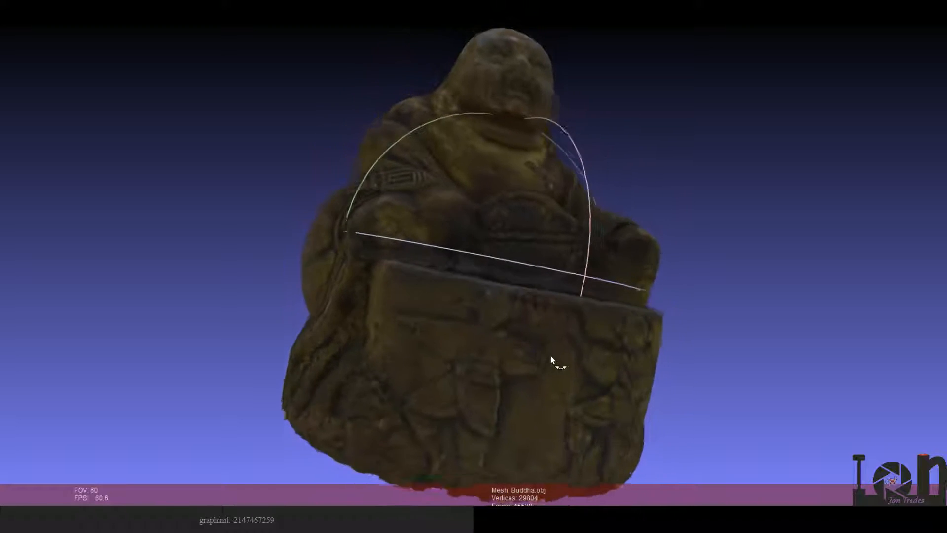
{"action": "left_click_drag", "start_coordinate": [552, 363], "coordinate": [631, 271]}
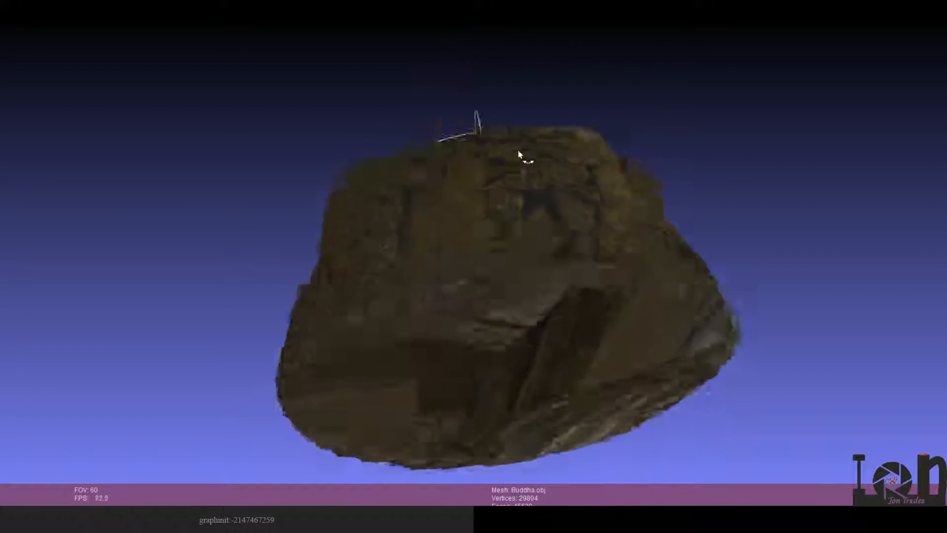
{"action": "left_click_drag", "start_coordinate": [519, 155], "coordinate": [626, 230]}
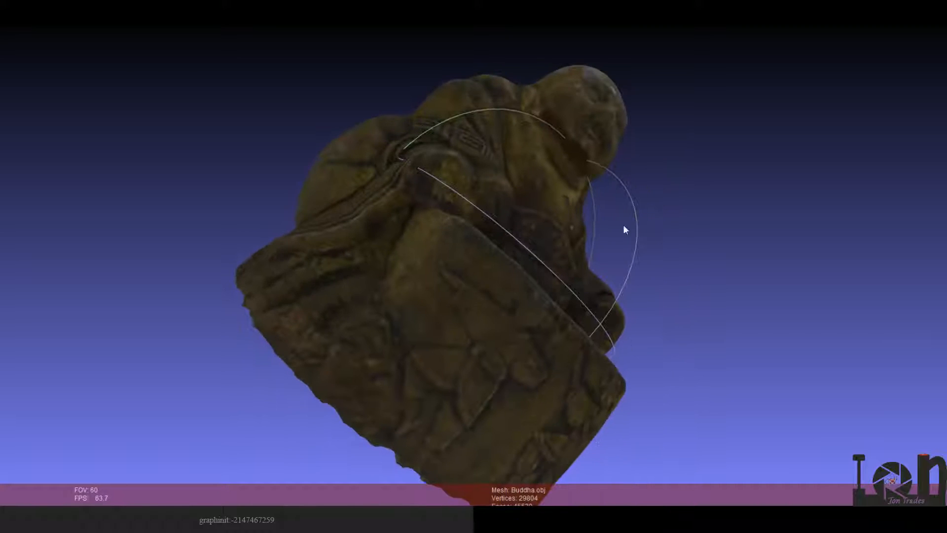
{"action": "left_click_drag", "start_coordinate": [625, 230], "coordinate": [514, 110]}
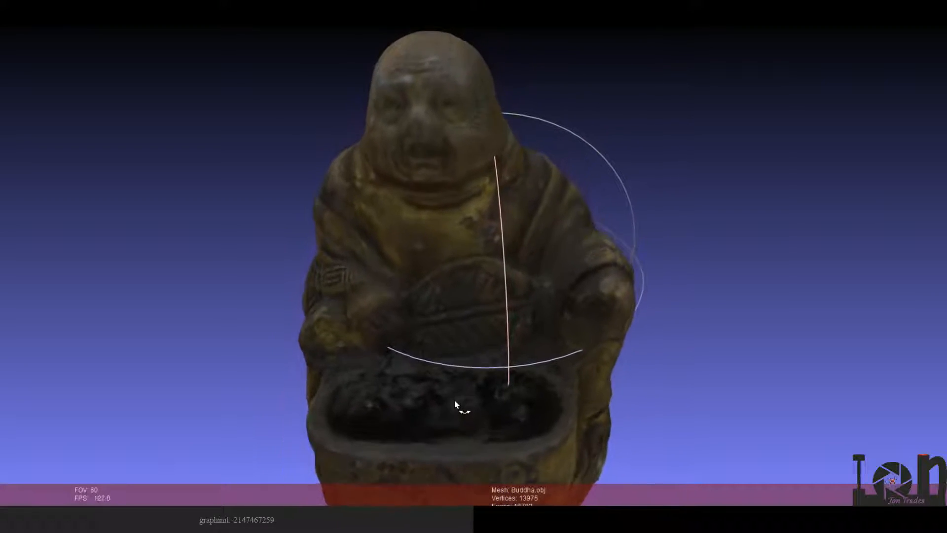
Orbit the 13,975-vertex Buddha mesh through its side profiles and a three-quarter view.
{"action": "left_click_drag", "start_coordinate": [456, 405], "coordinate": [356, 319]}
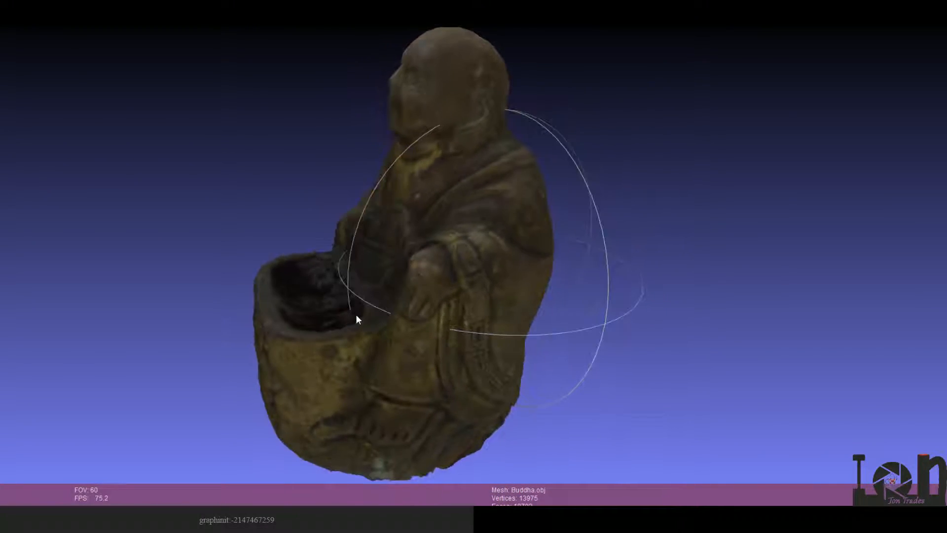
{"action": "left_click_drag", "start_coordinate": [356, 319], "coordinate": [625, 332]}
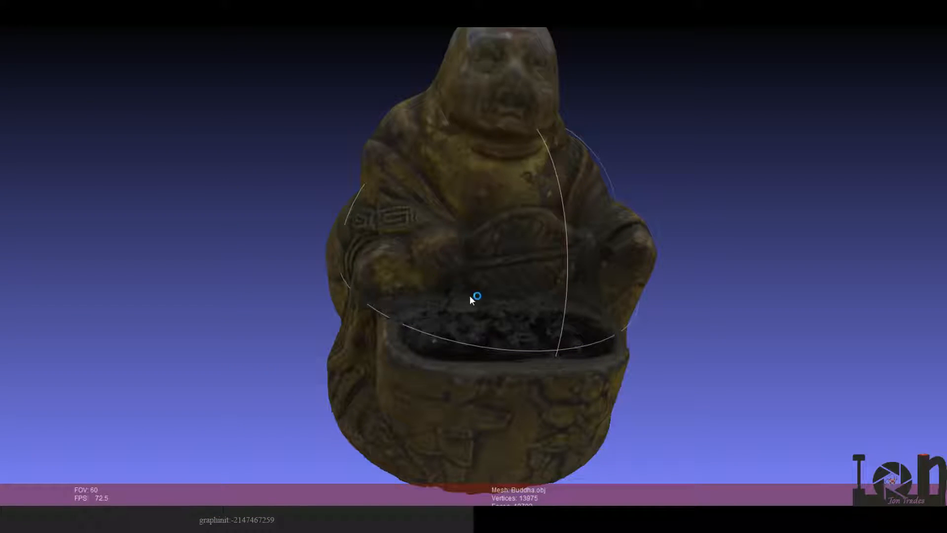
{"action": "left_click_drag", "start_coordinate": [474, 296], "coordinate": [518, 340]}
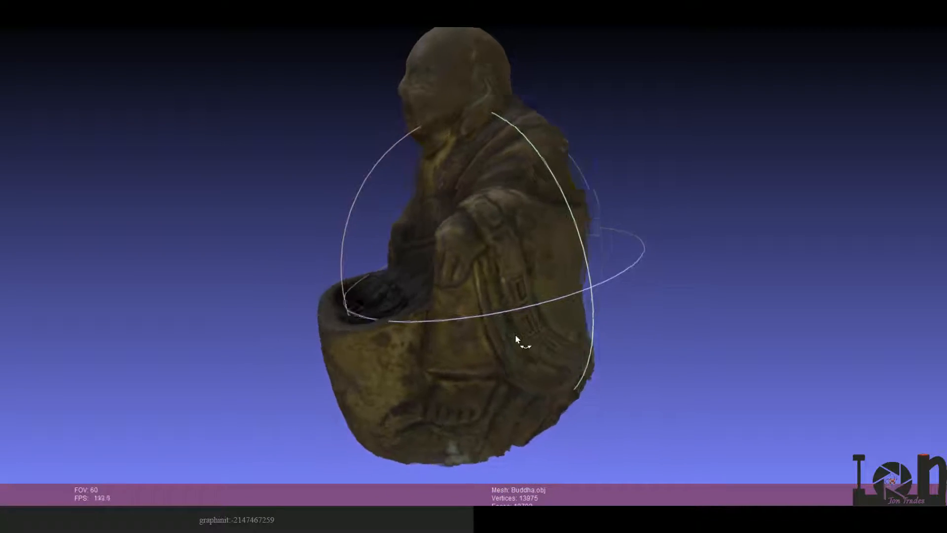
{"action": "left_click_drag", "start_coordinate": [516, 339], "coordinate": [465, 293]}
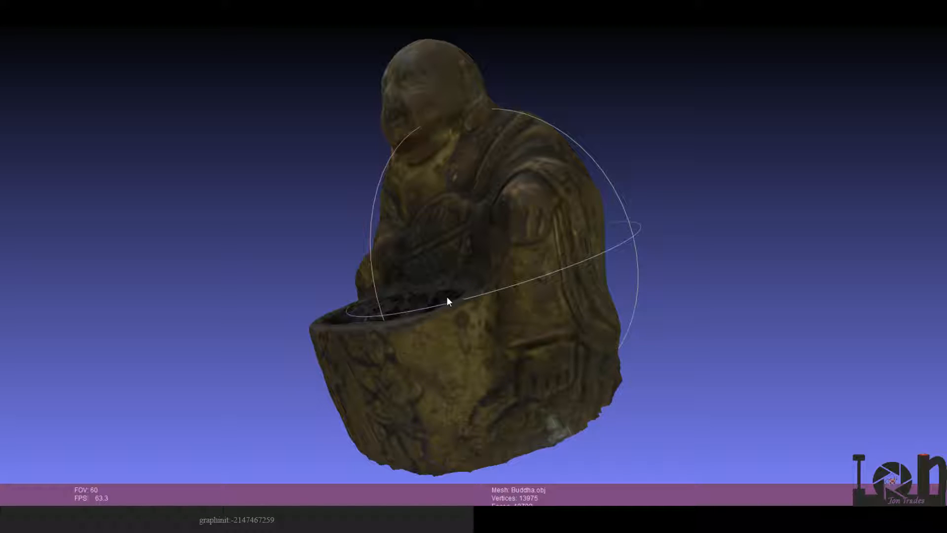
{"action": "mouse_move", "coordinate": [449, 294]}
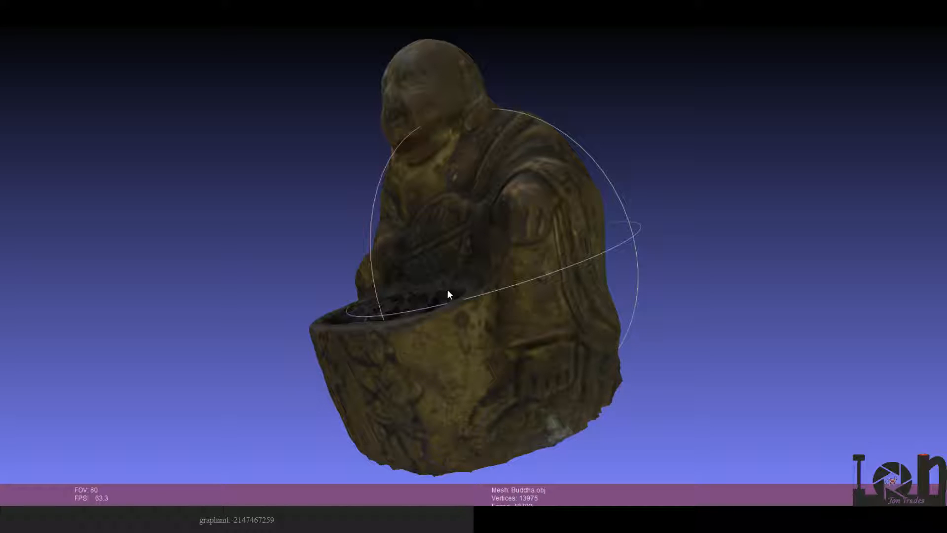
{"action": "left_click_drag", "start_coordinate": [449, 294], "coordinate": [434, 251]}
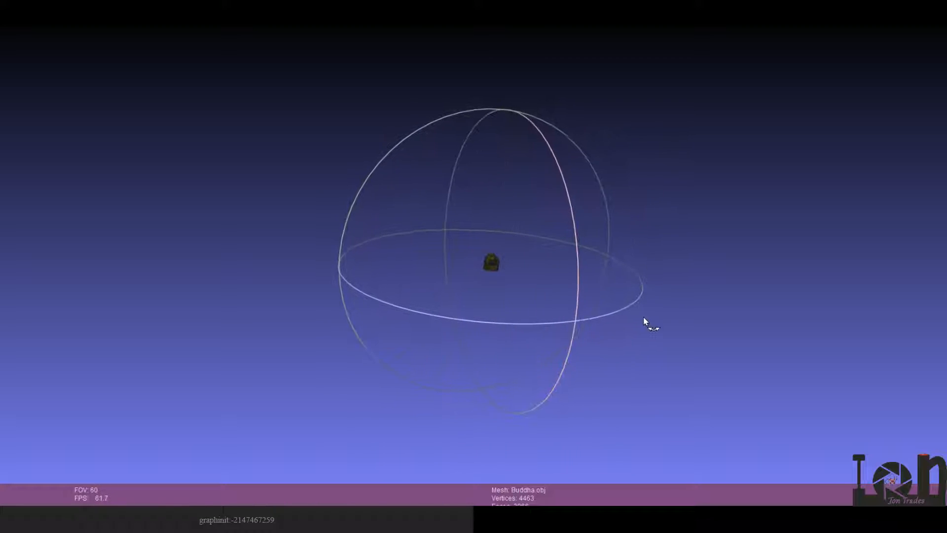
Rotate the coarse 4,463-vertex Buddha mesh in the MeshLab viewport.
{"action": "left_click_drag", "start_coordinate": [646, 323], "coordinate": [426, 307]}
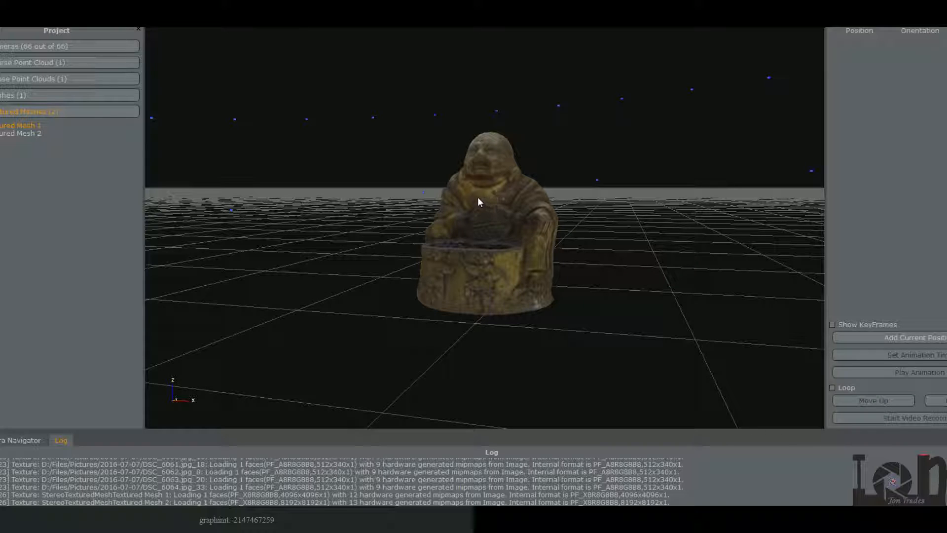
{"action": "mouse_move", "coordinate": [436, 188]}
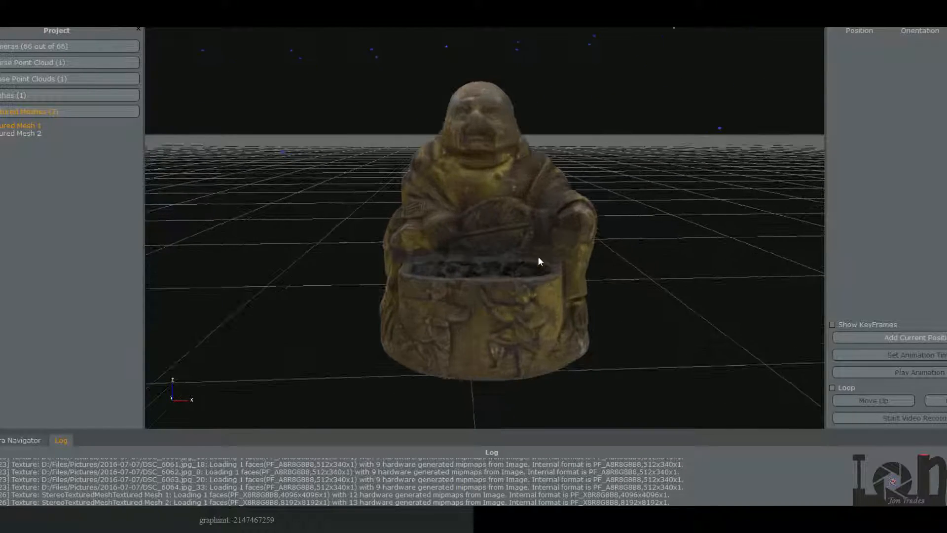
Orbit the textured Buddha mesh in 3DF Zephyr to view its back.
{"action": "left_click_drag", "start_coordinate": [539, 261], "coordinate": [452, 265]}
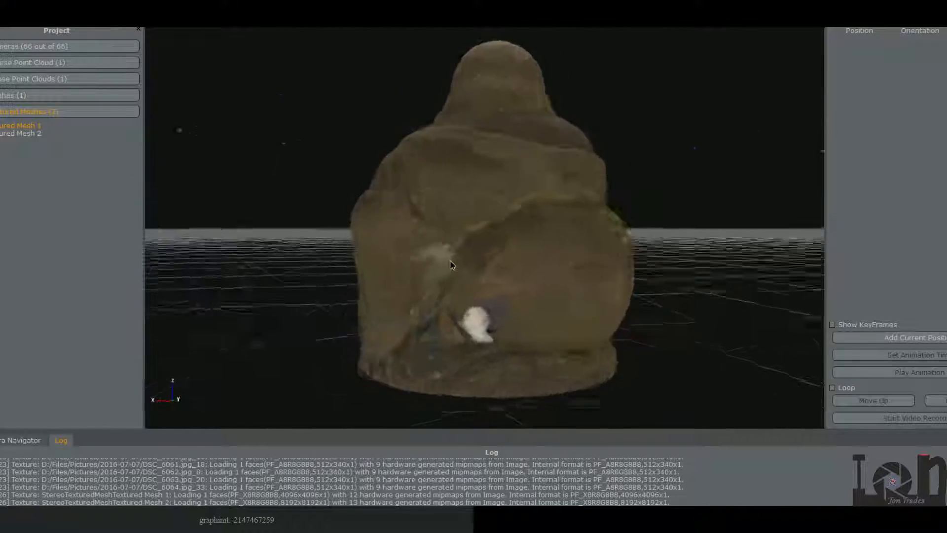